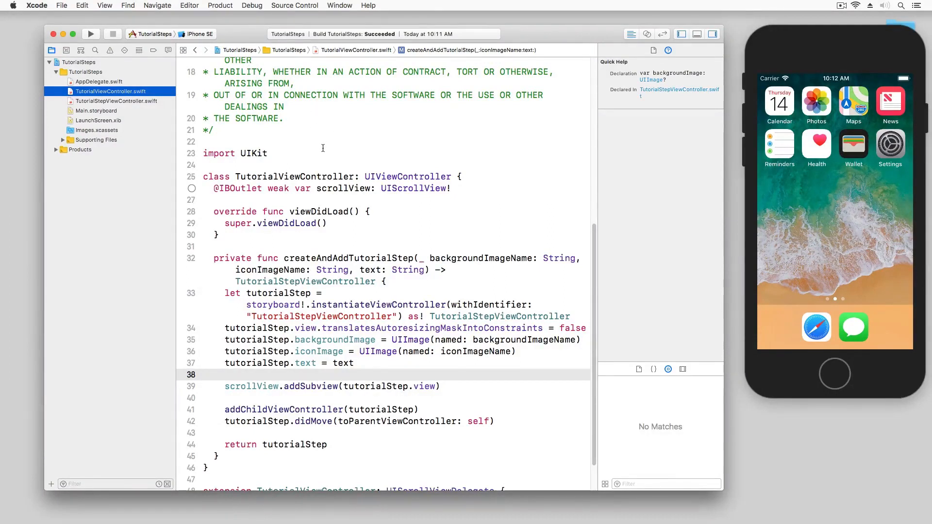
mouse_move(318, 151)
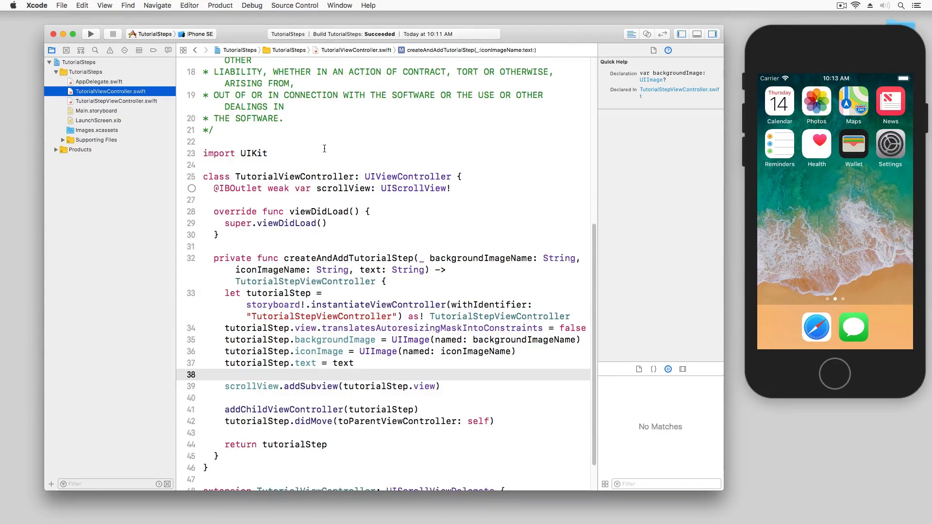
Review the scroll view outlet and the bg_1 asset in the catalog, then return to the controller source.
scroll("down", 3)
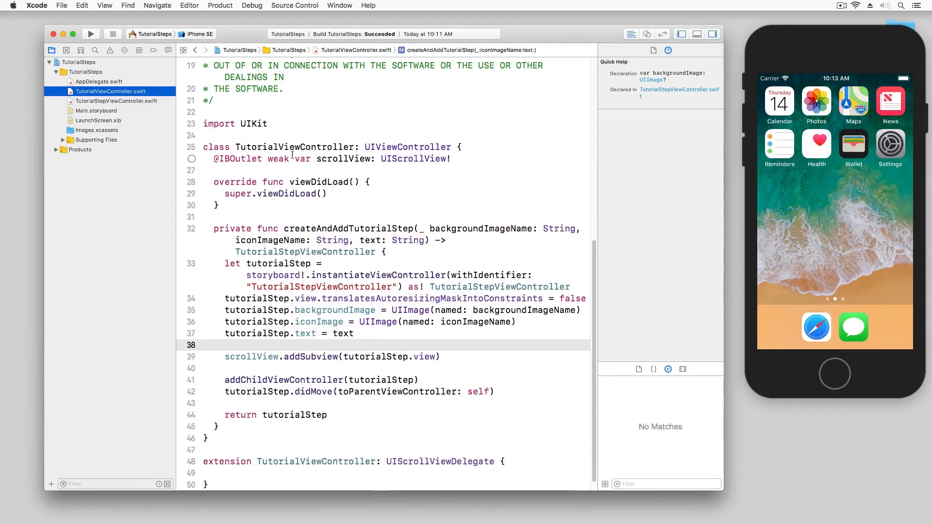
triple_click(328, 159)
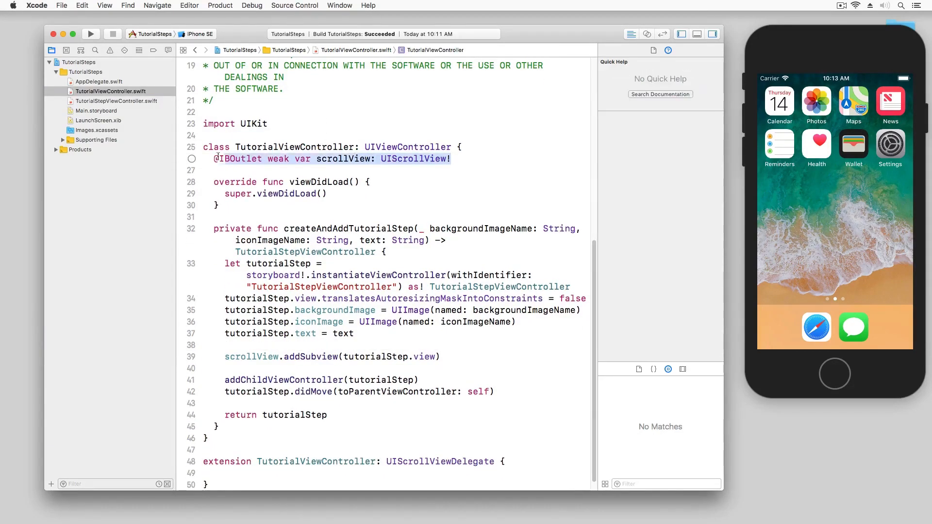
scroll("down", 3)
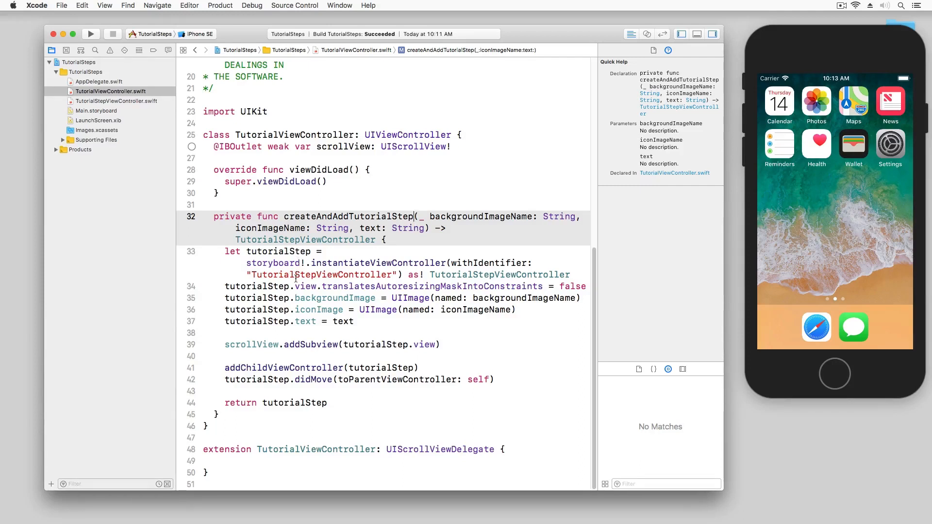
left_click(290, 229)
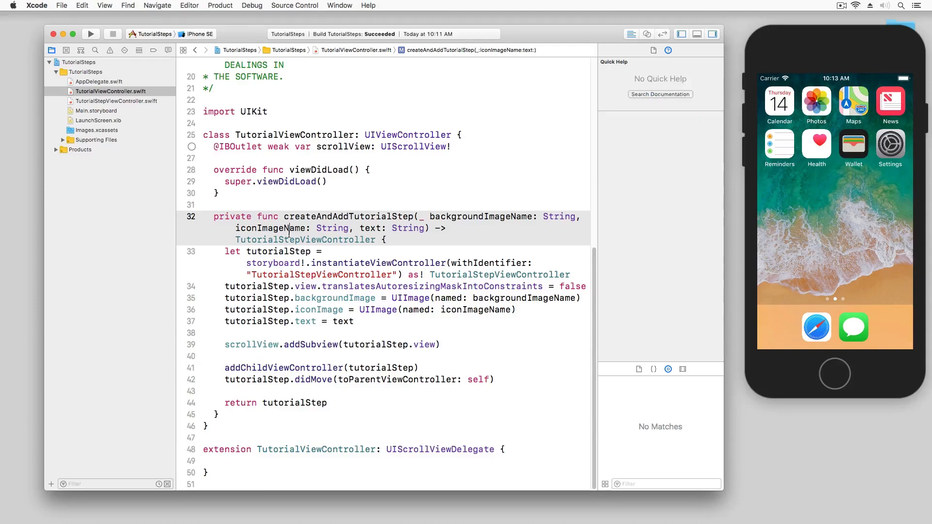
left_click(97, 131)
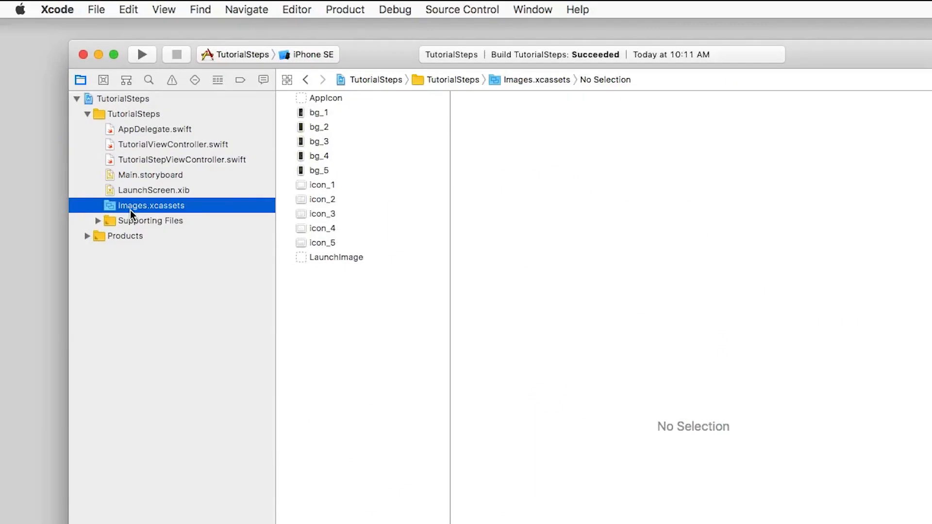
left_click(319, 112)
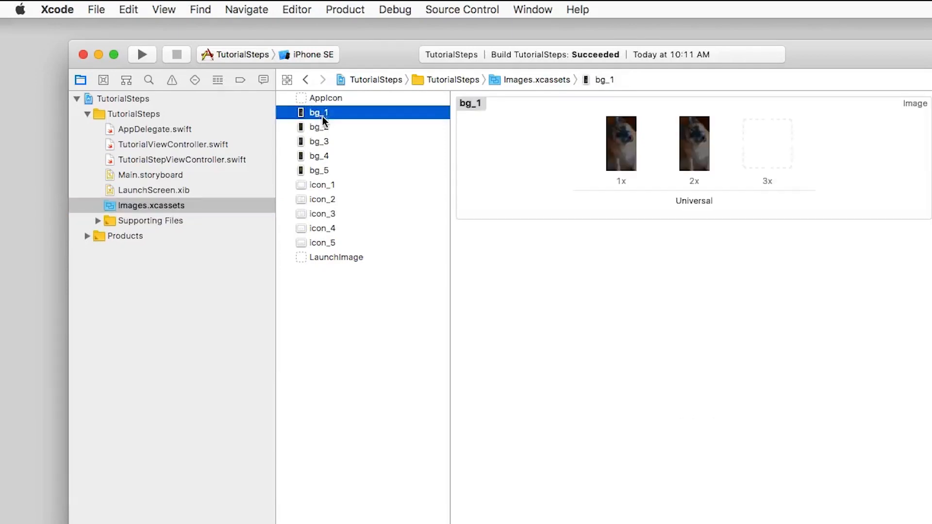
left_click(318, 156)
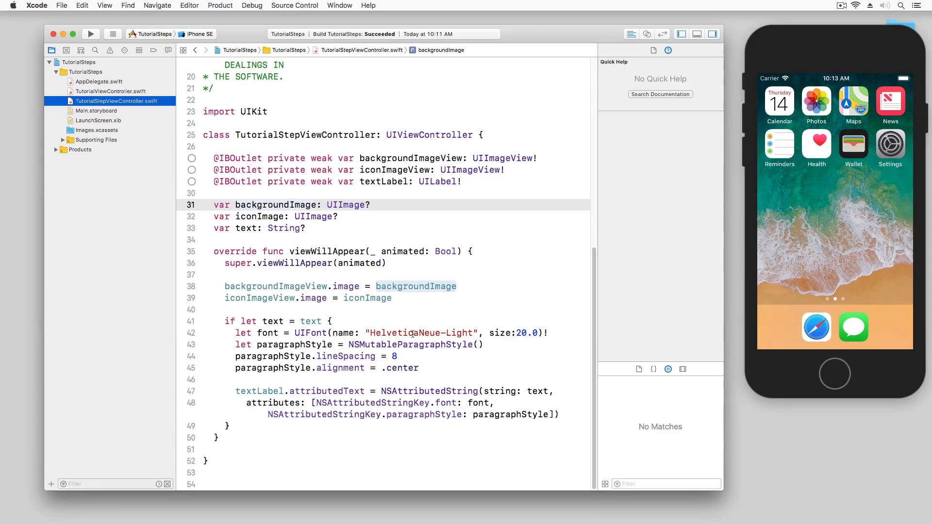
left_click(109, 91)
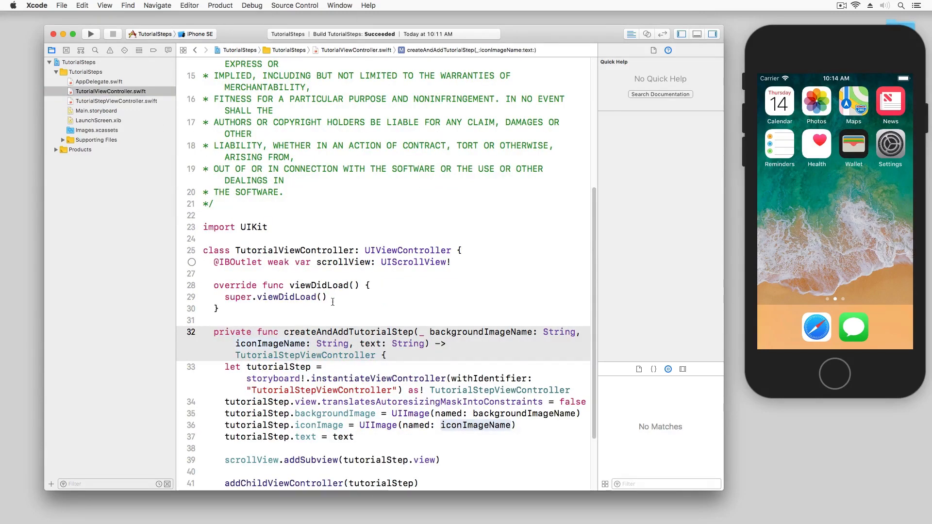
Write let page1 = createAndAddTutorialStep("bg_1", iconImageName: "icon_1", text: "PetShare is a pet photo sharing community.").
left_click(335, 298)
type("l")
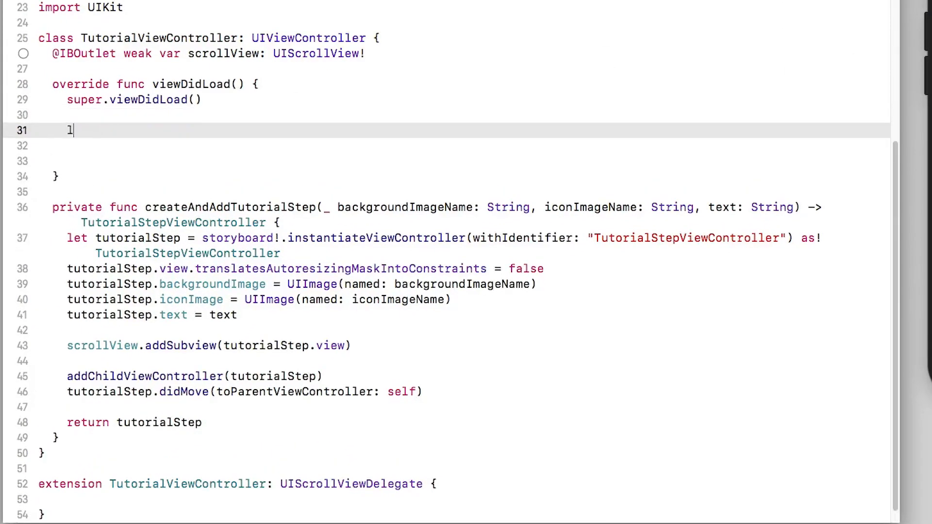
type("et page1 =")
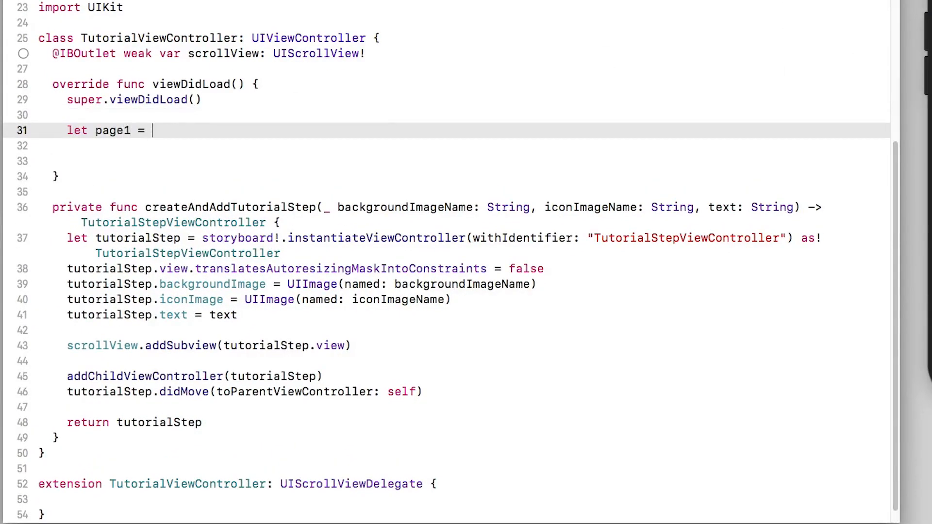
type("create")
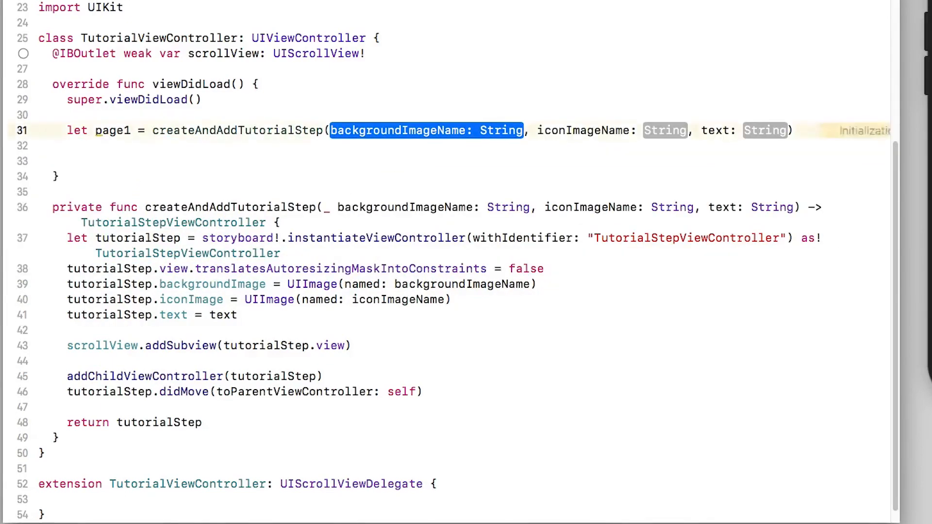
type("\"bg\"")
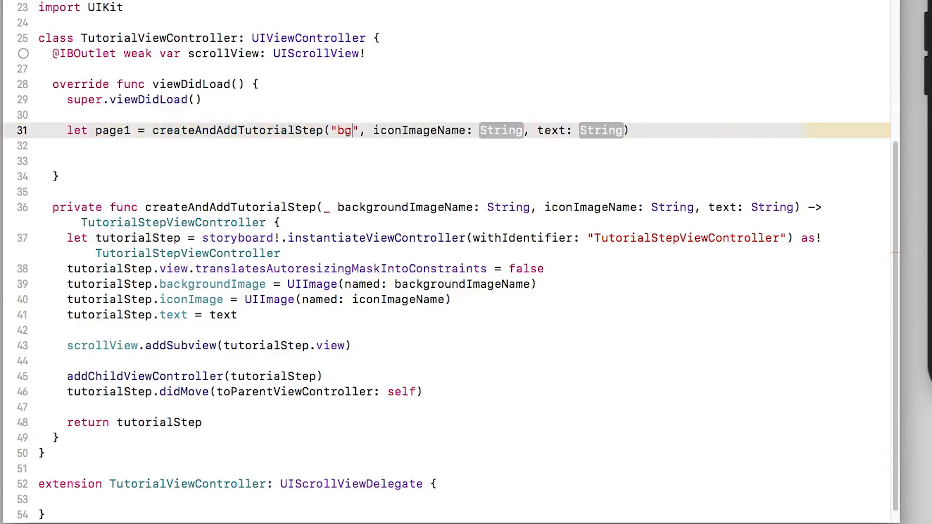
type("_1")
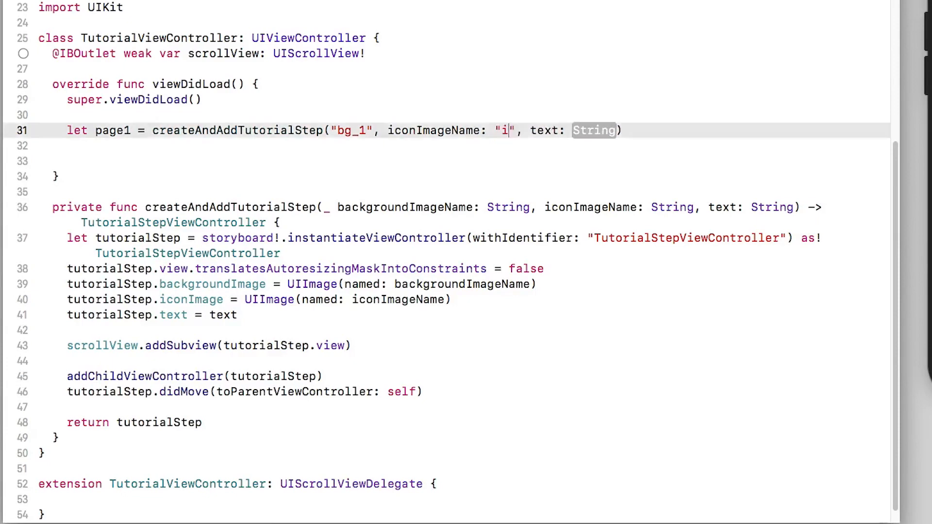
type("con_1")
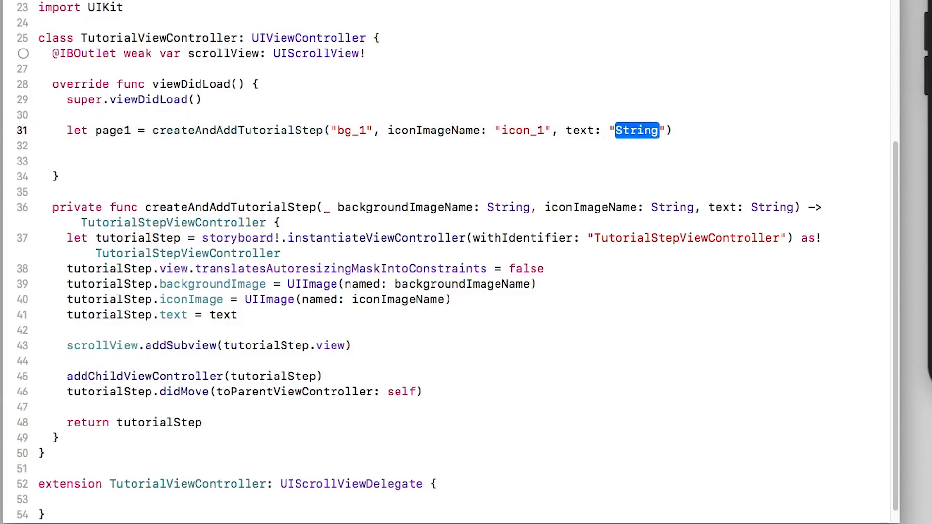
type("PetS")
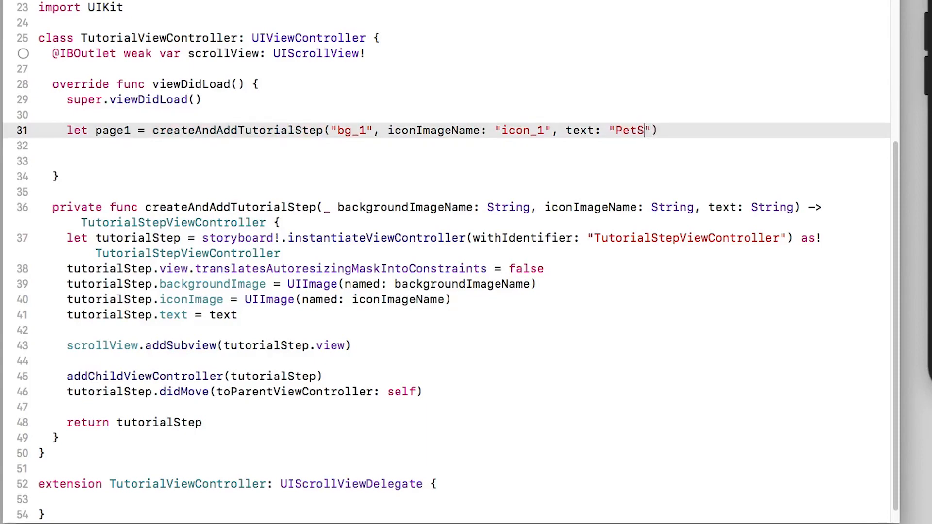
type("hare is a pet photo")
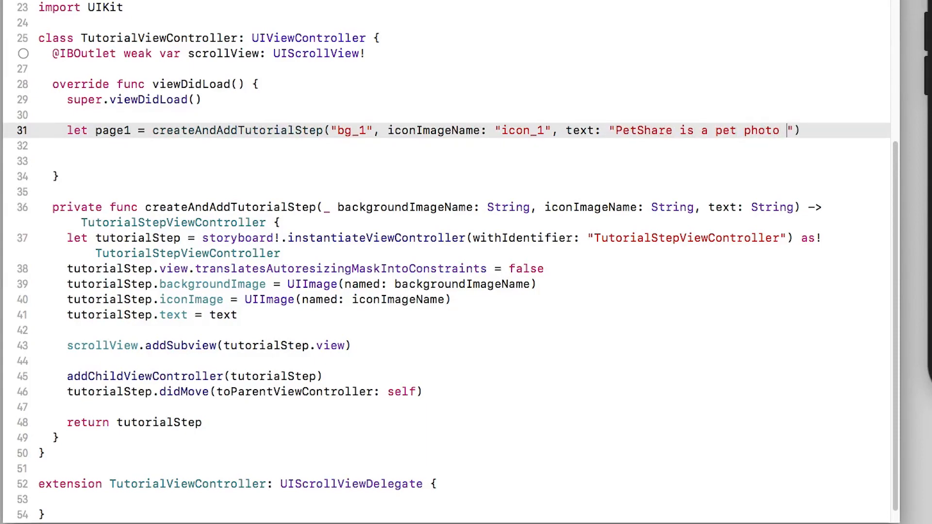
type("sharing")
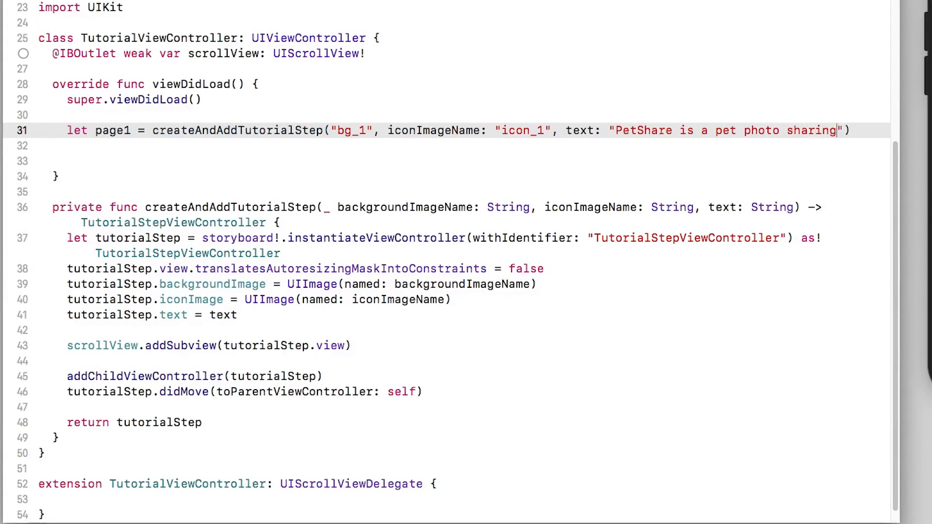
type("community.")
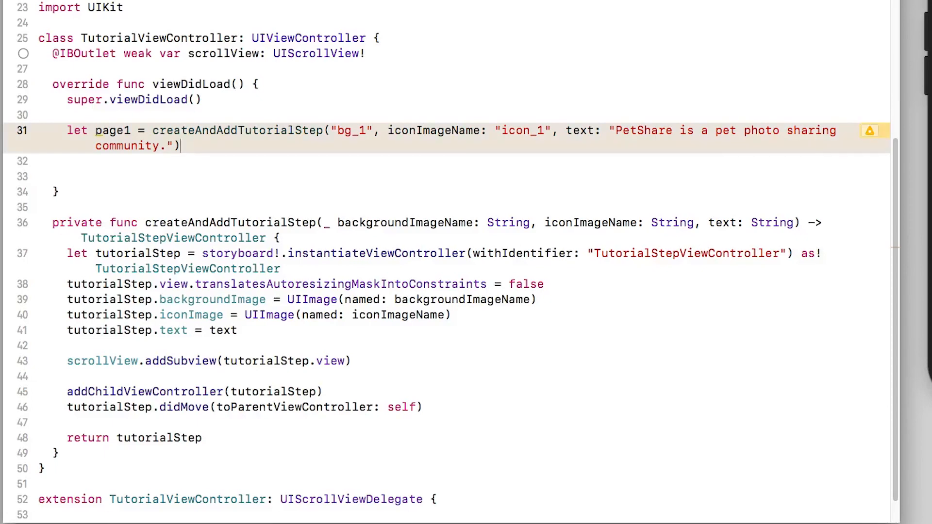
Give page2 the taking-pictures caption and page3 the 'Share your photos via Facebook, email, Twitter…' caption.
double_click(131, 146)
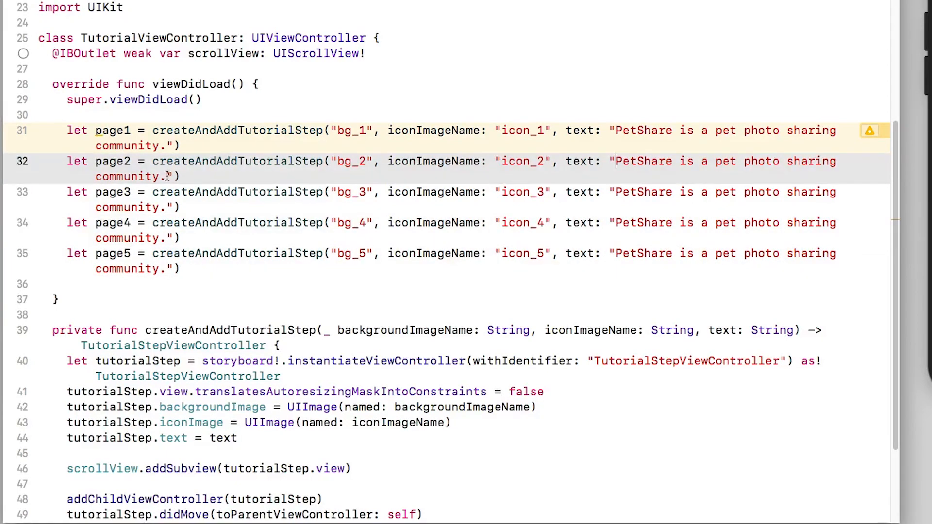
left_click_drag(616, 161, 169, 177)
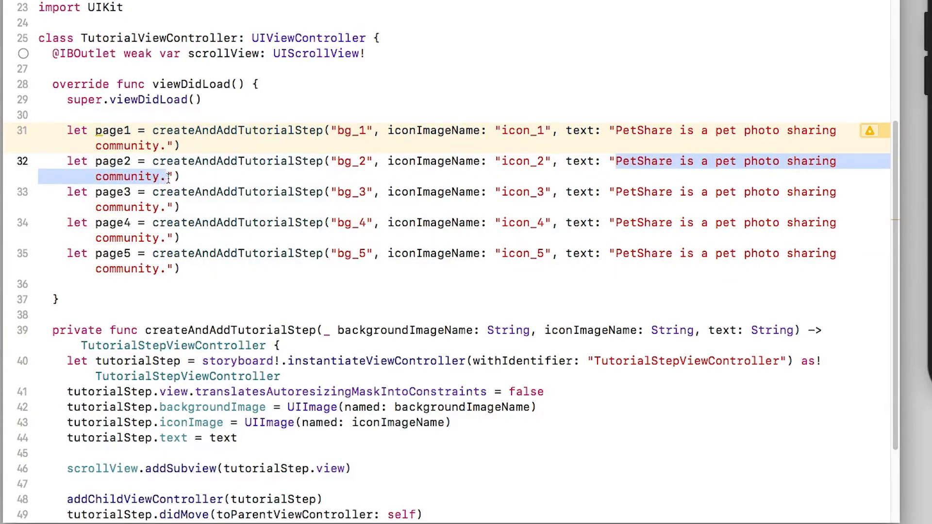
type("Take pictu")
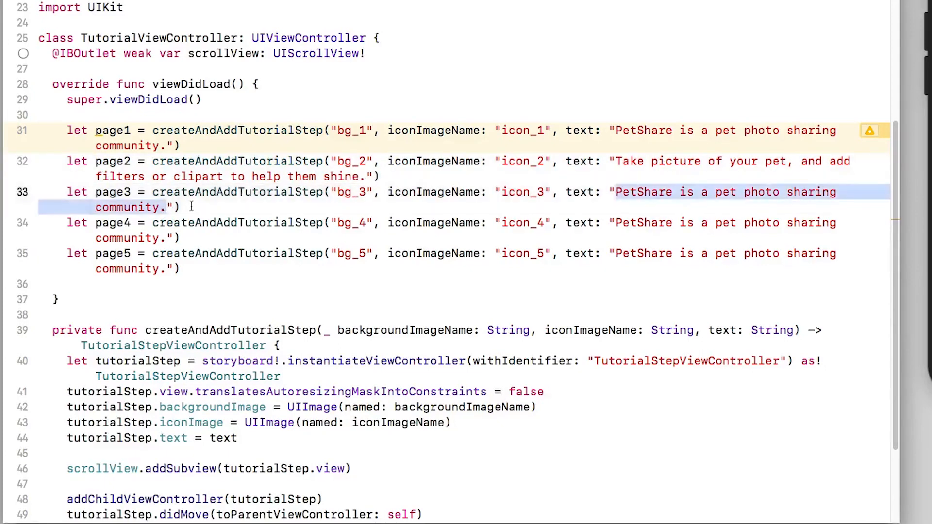
type("Share your photos via Faceboo")
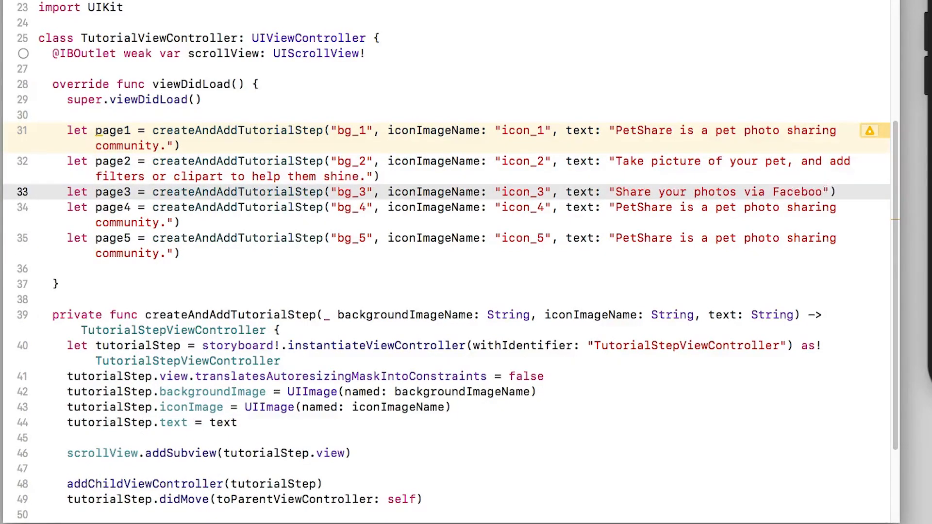
type("k, email, Twitter, or instant message")
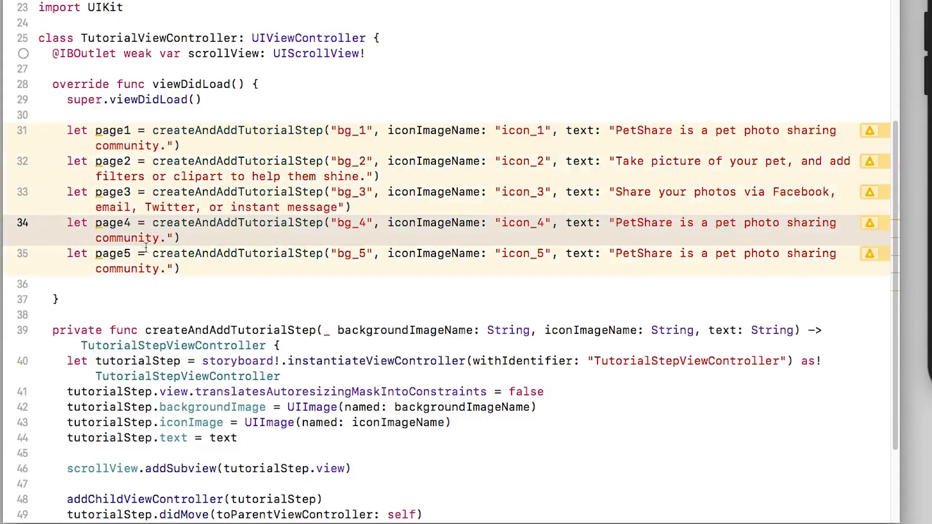
Give page4 the 'Rate other photos, give hearts, and follow pets you adore!' caption and page5 the pet profile caption.
type("Rate other")
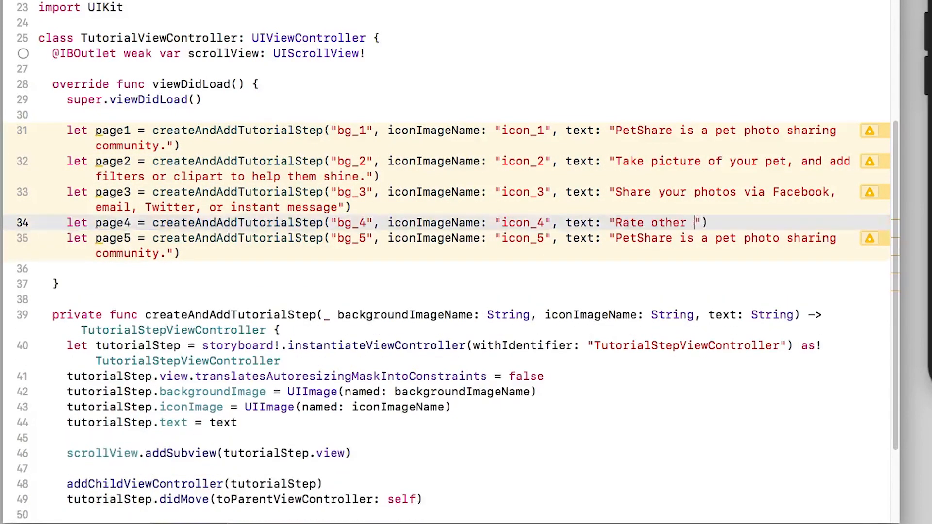
type("photos, give hearts,")
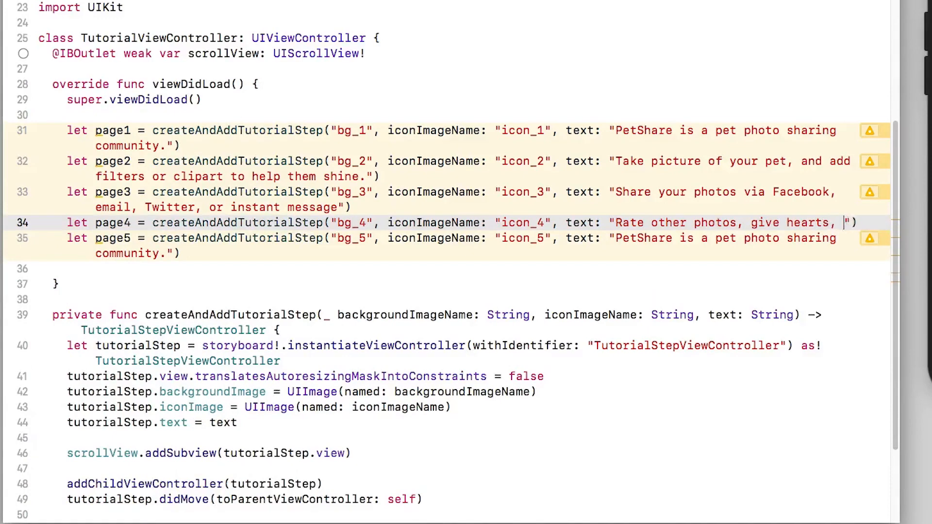
type("and follow pets you adore!")
left_click(463, 199)
type(".")
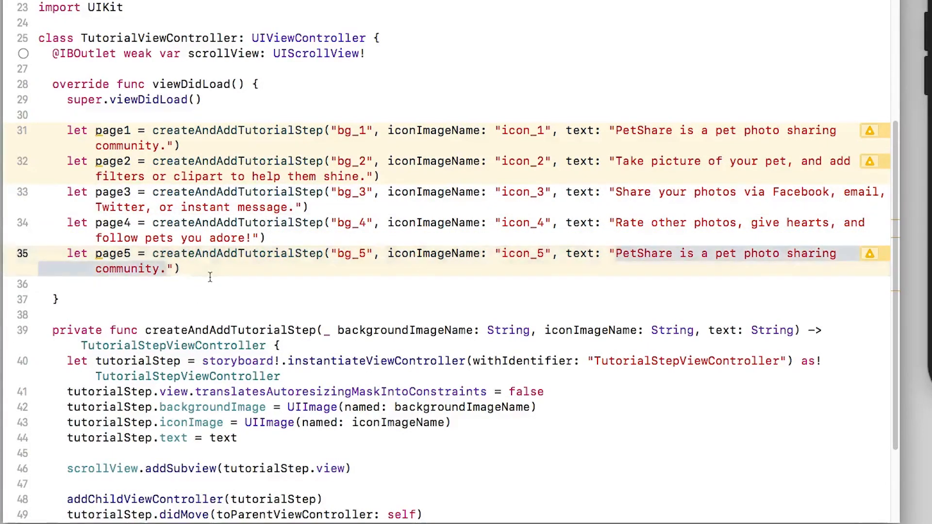
type("Set up a profile for your")
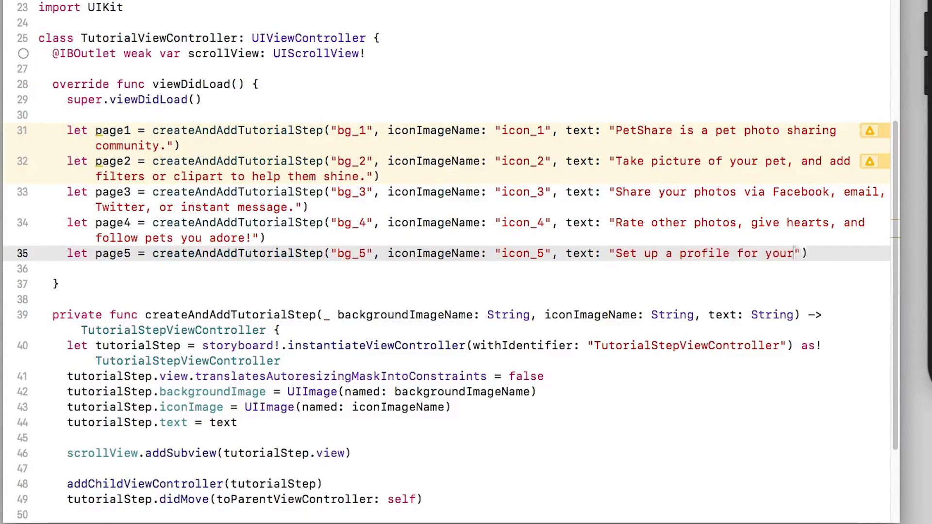
type("pet, show past photos, and let fans follow.")
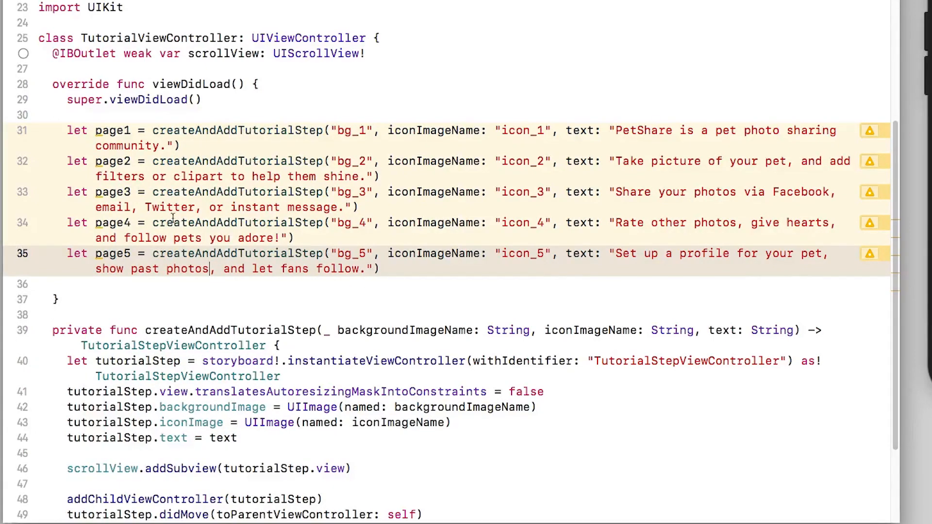
Declare var pages = [TutorialStepViewController]() and assign pages = [page1, page2, page3, page4, page5] in viewDidLoad.
left_click(400, 65)
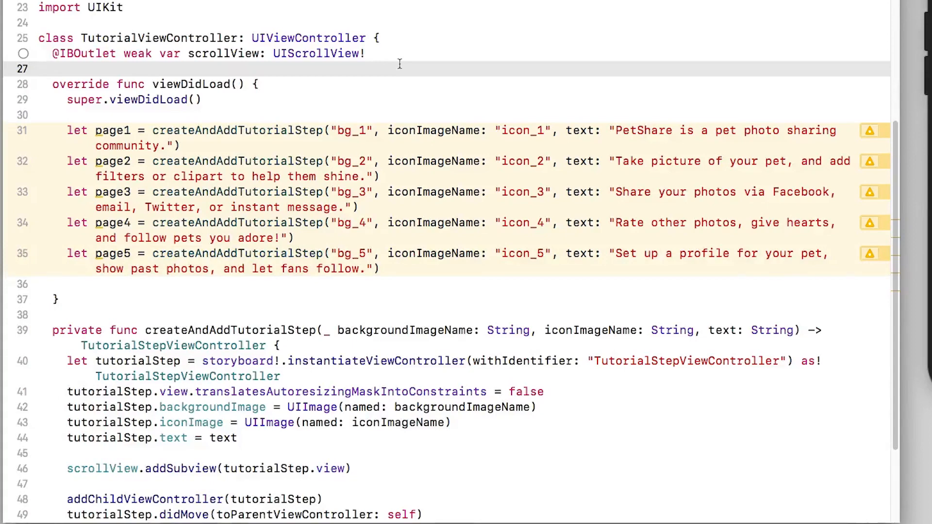
type("var pages")
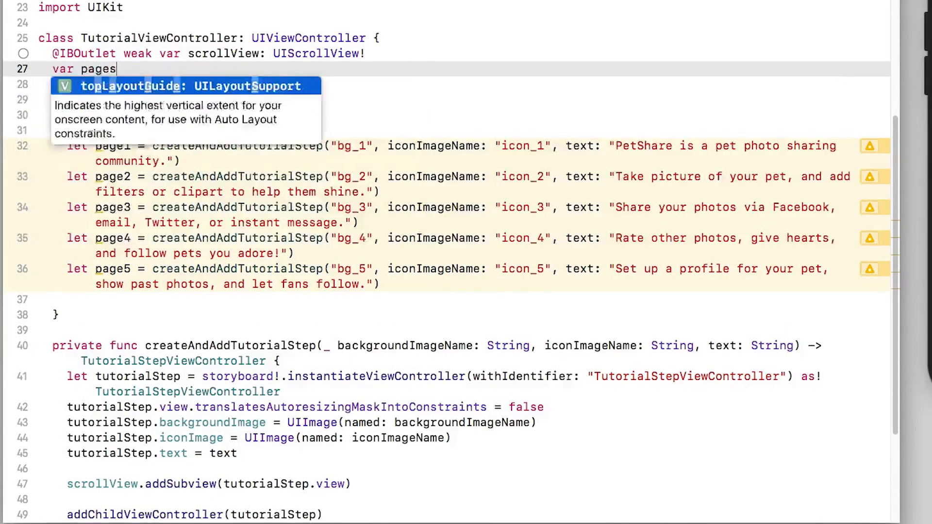
type("= [TutorialStepViewController](")
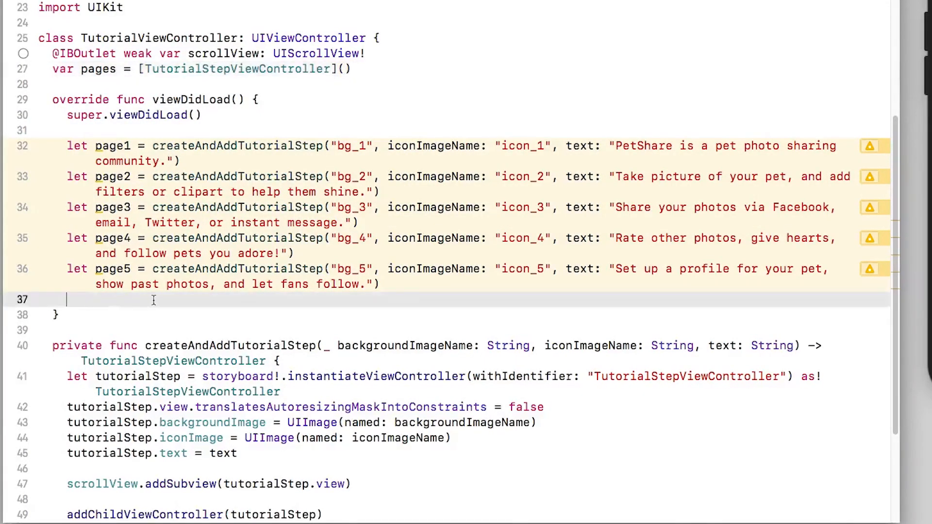
type("pa")
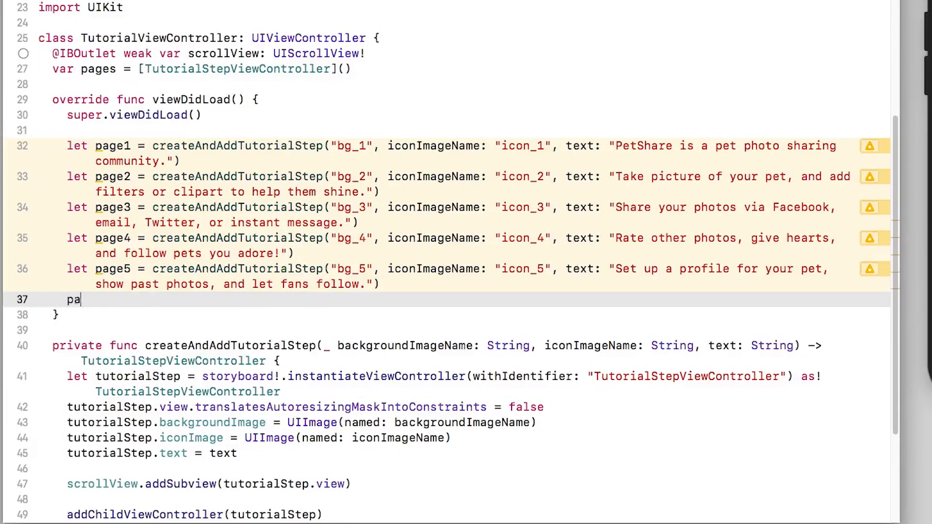
type("ges = [page1, page2, page3, page4, page5")
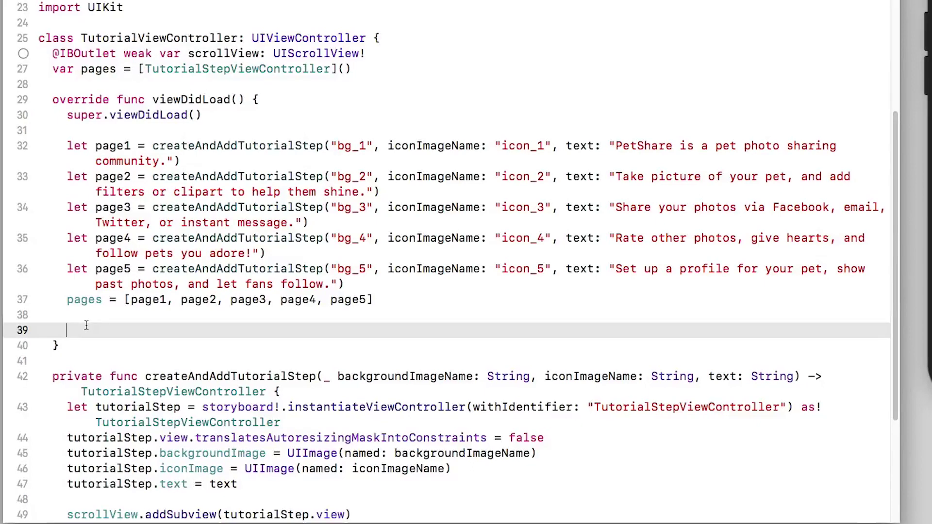
Start let views: [String: UIView] = ["view": view, "page1": page1.view, ….
type("l")
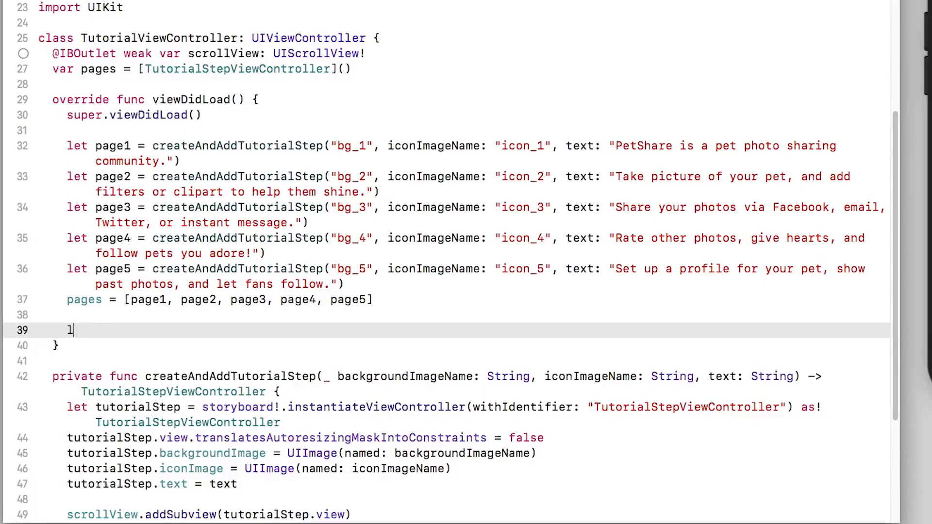
type("et views[")
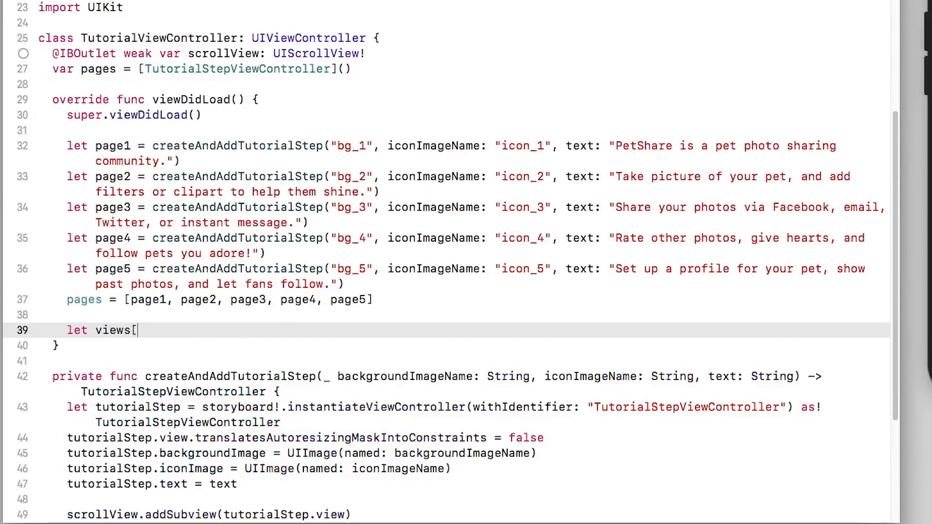
type(": [S]")
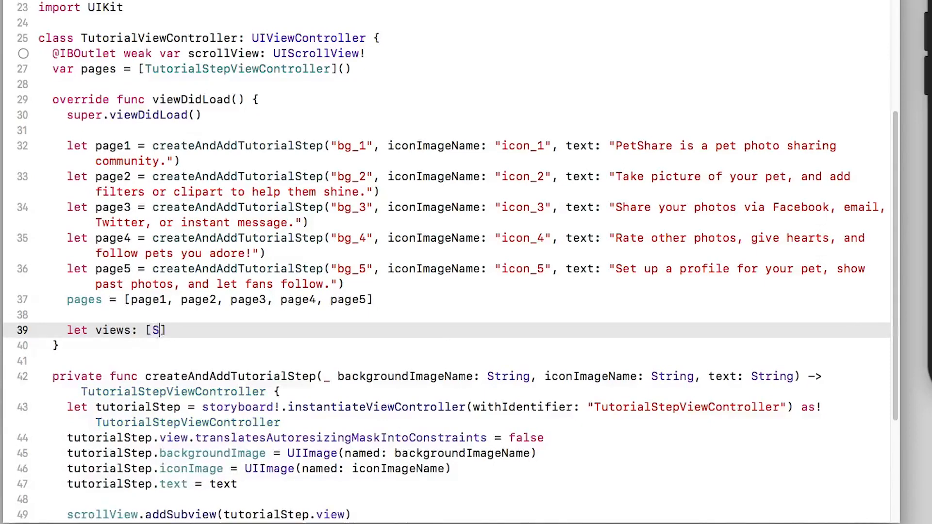
type("tring: UIView")
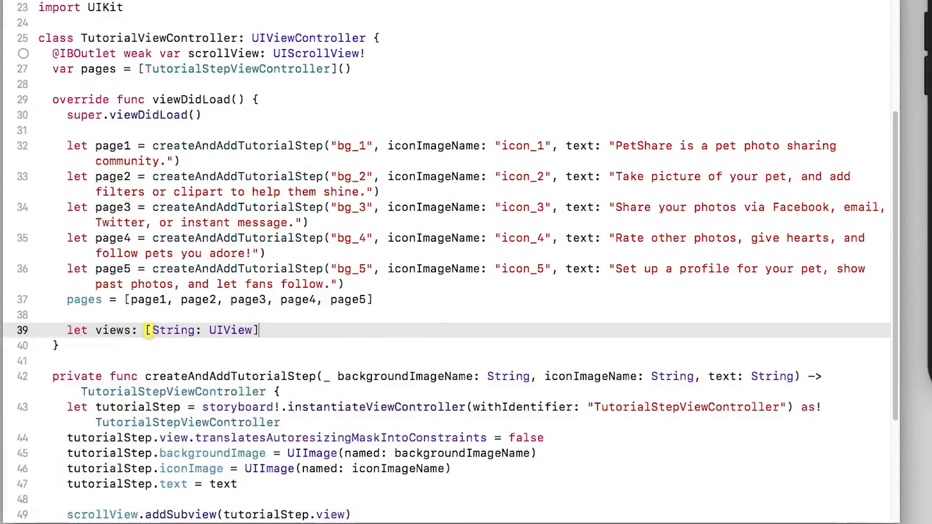
type("= [")
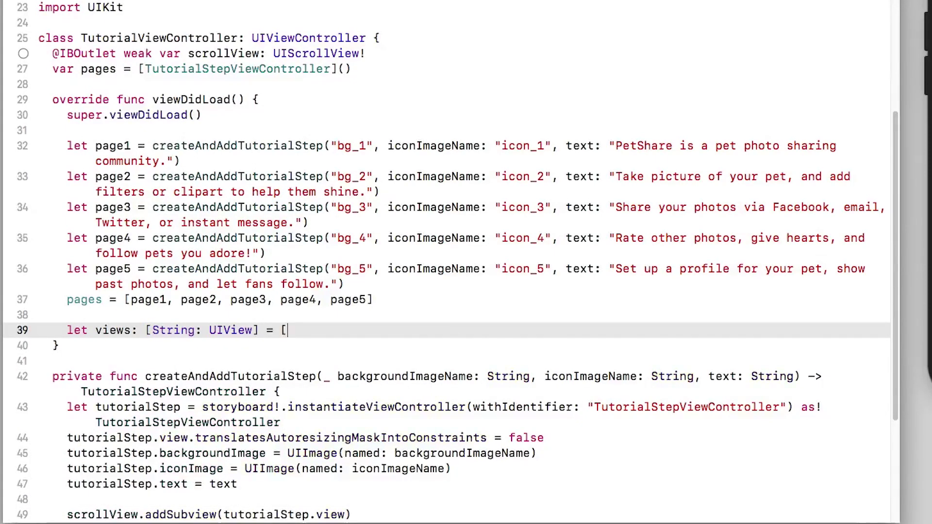
type("\"view\"")
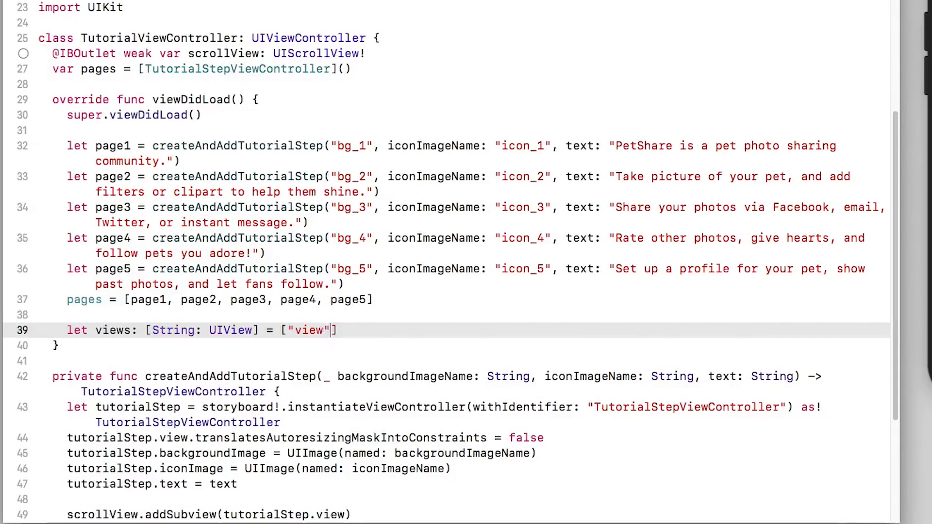
type(": view,")
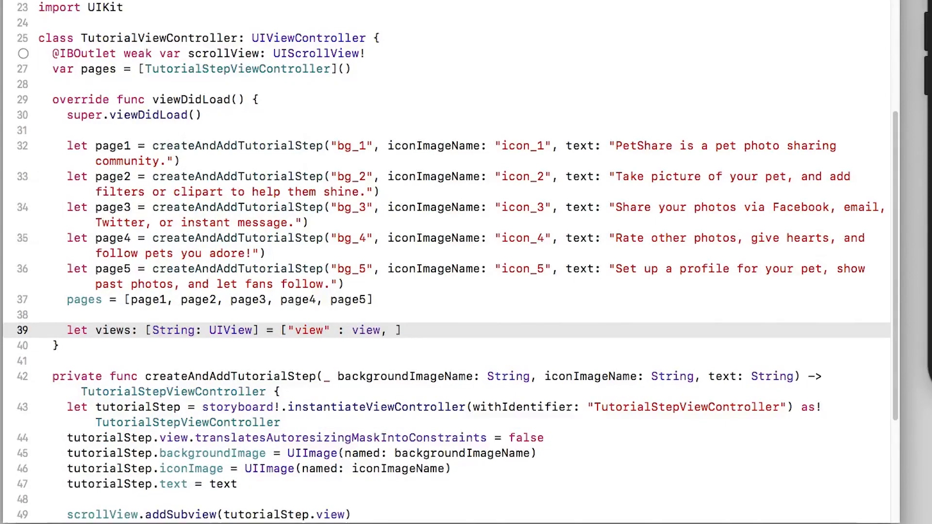
type("\"page1\" :")
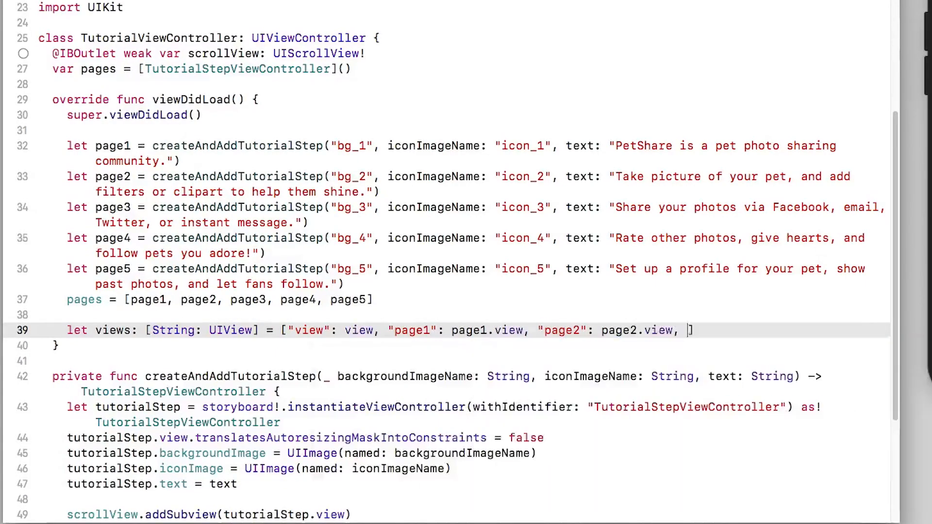
Complete the dictionary with "page3", "page4" and "page5" view entries and begin the verticalConstraints line.
type("\"page3\": page3.view,")
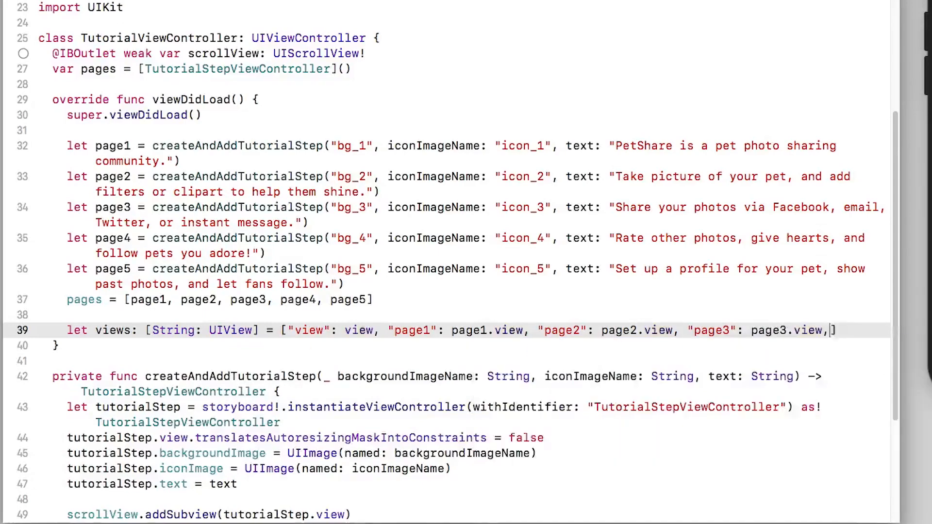
type("\"page4\": page4.")
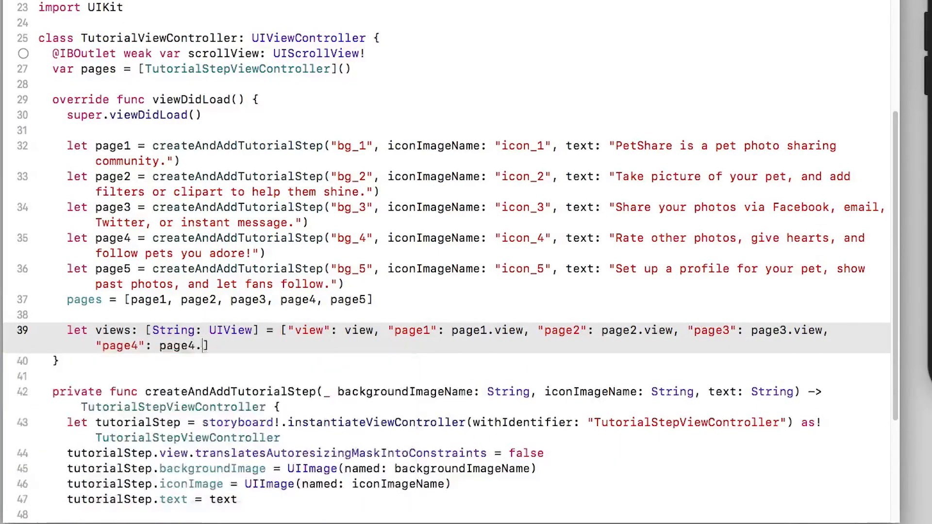
type("view, \"page5\": page.")
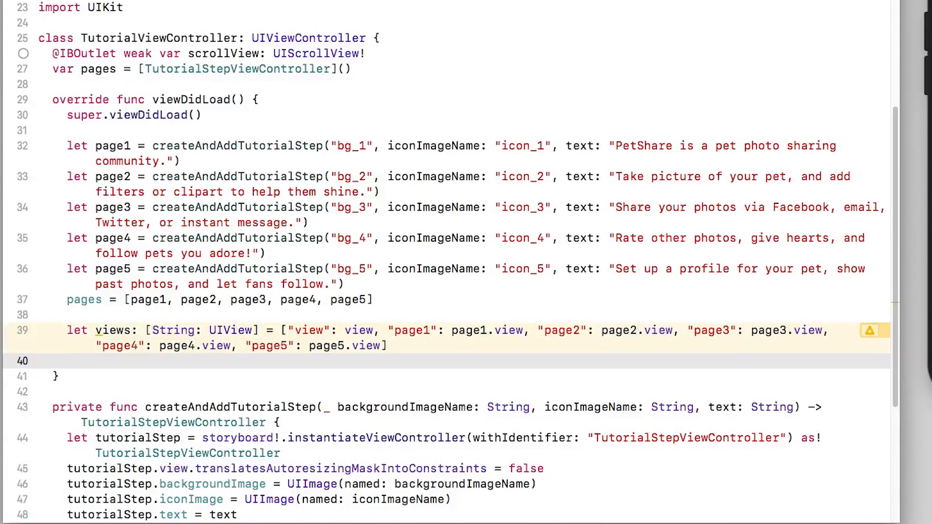
type("let vertic")
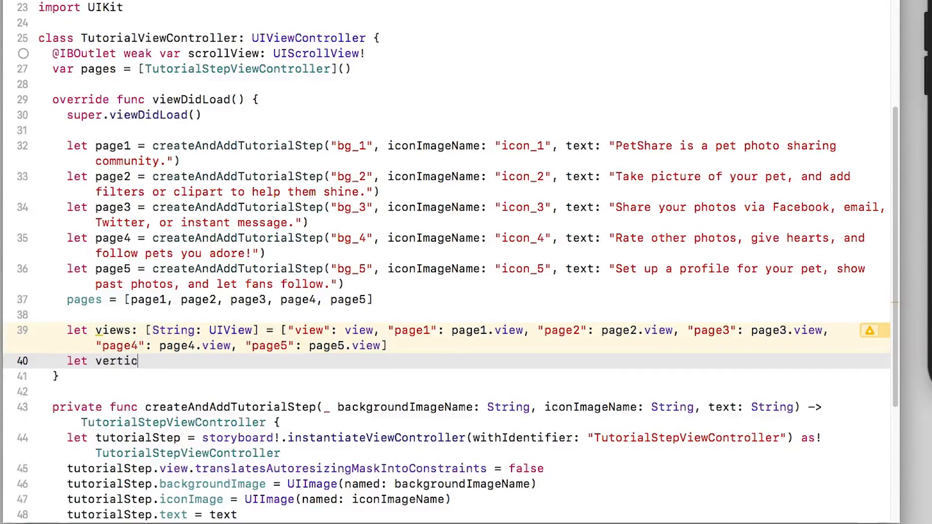
Write verticalConstraints with the V:|[page(==view)] visual format string.
type("alConstrian")
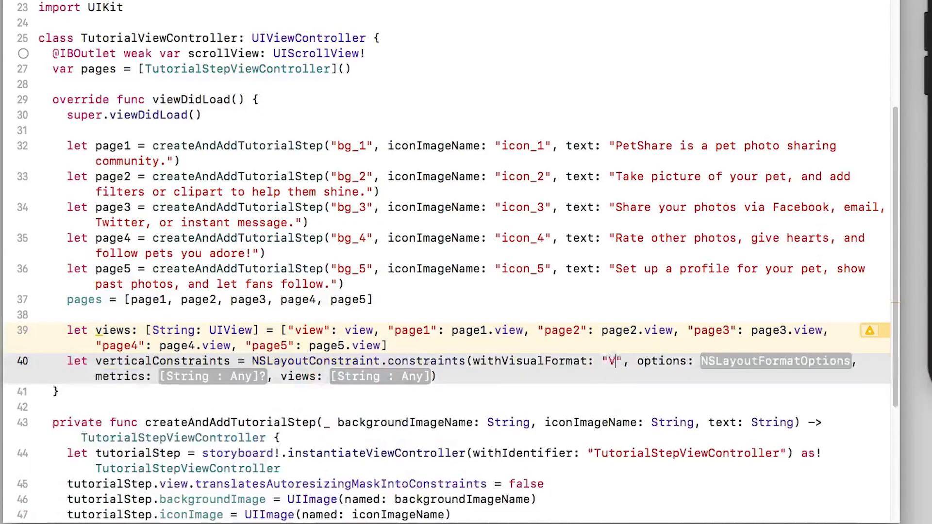
type(":|[page")
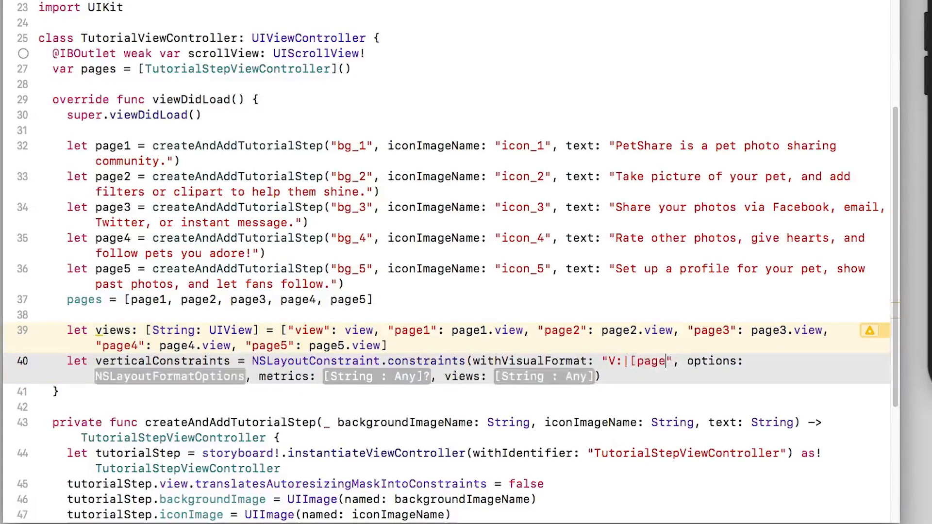
type("(==view")
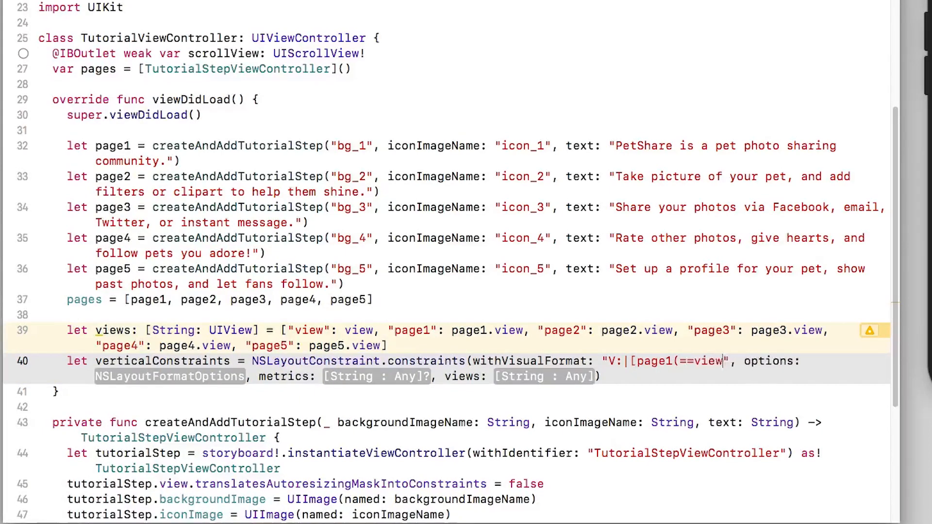
type("]|")
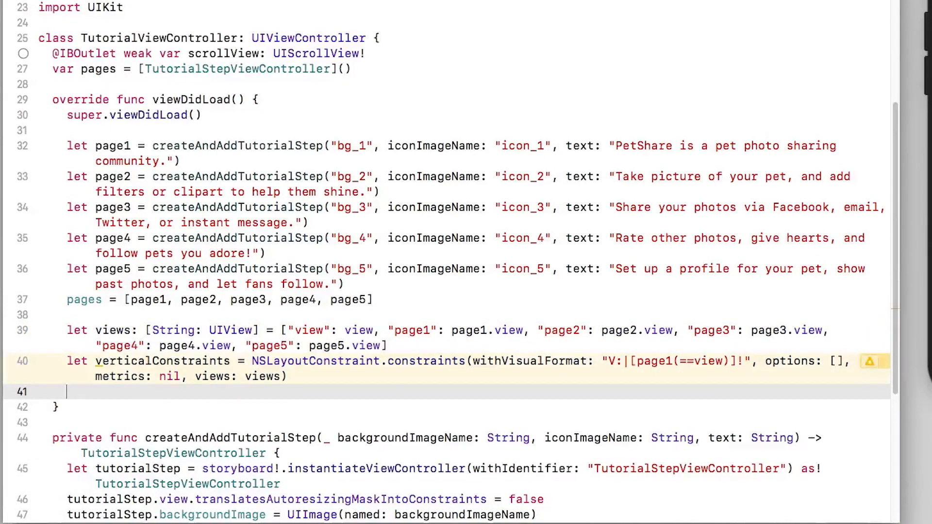
Write horizontalConstrains with the H: format lining up [page1(==view)] through page5.
type("let hori")
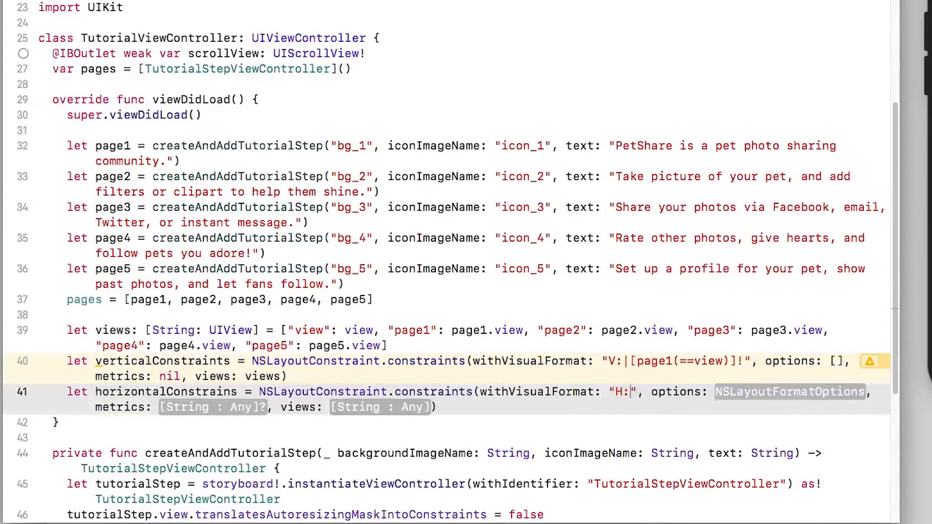
type("[page1")
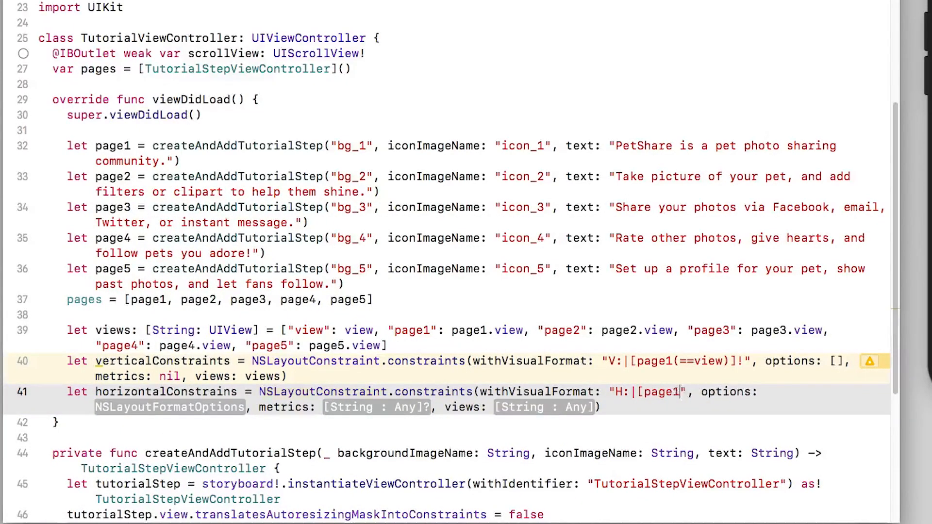
type("(==view)][page2(==view)][page3(==view)][page4(==view)][page5(==view)]|")
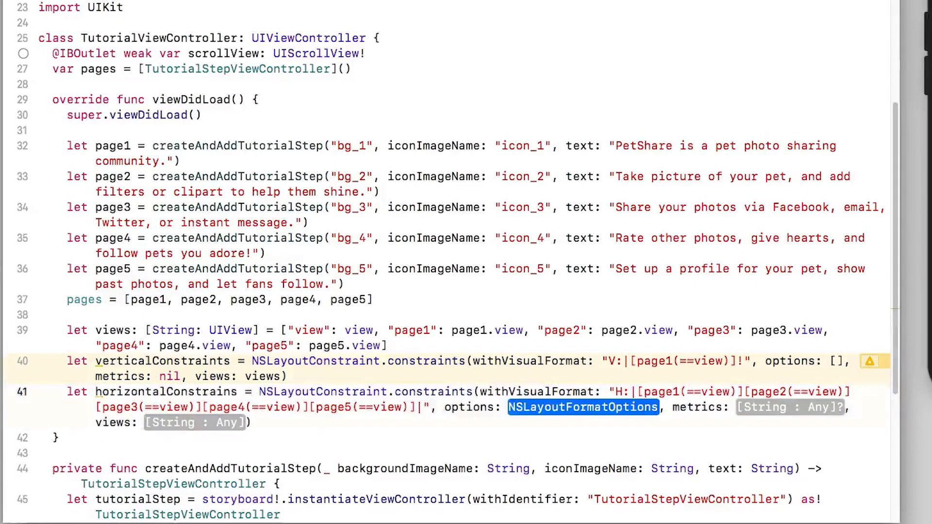
type("alignAllTop, .alignAllBottom")
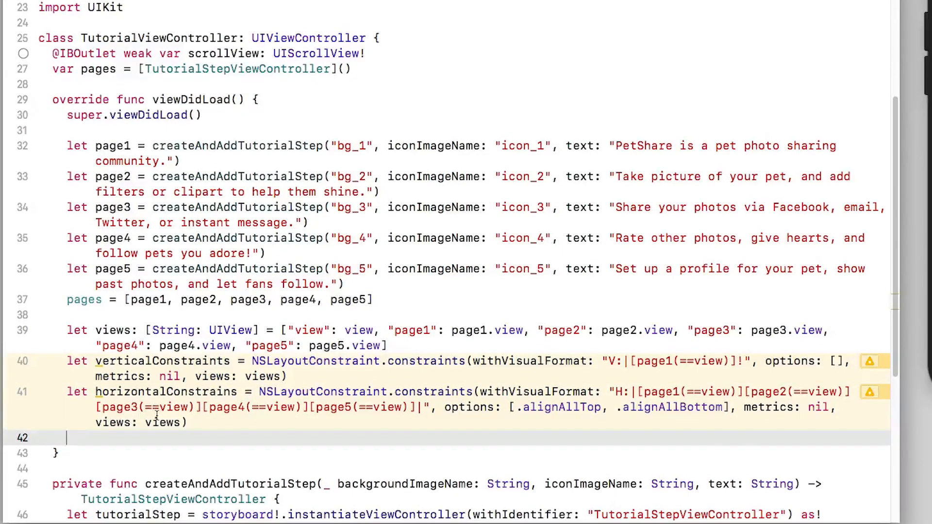
Write NSLayoutConstraint.activate(verticalConstraints + horizontalConstraints) and fix the horizontalConstrains typo.
type("NS")
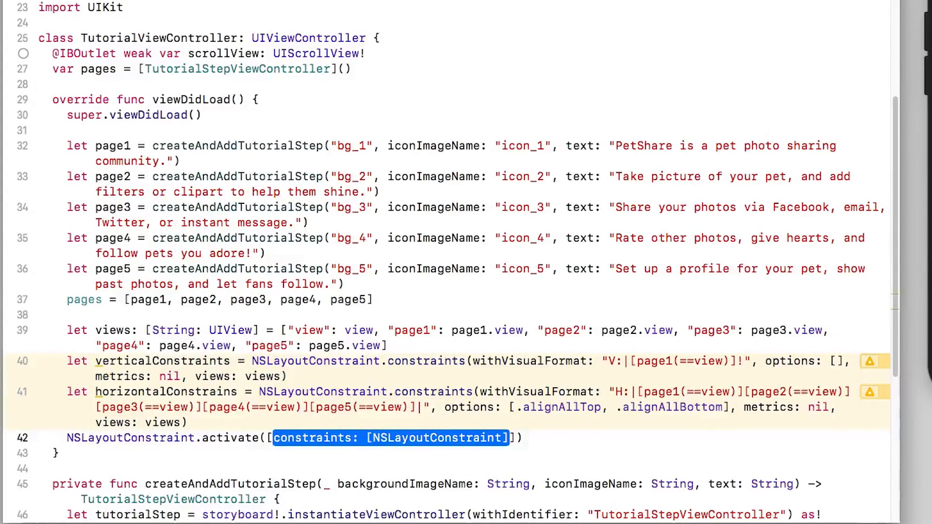
key("Delete")
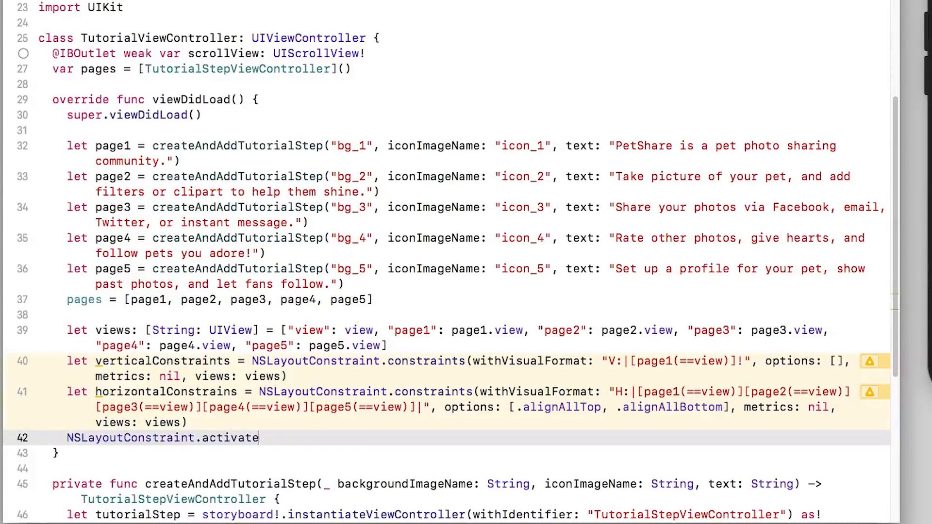
type("(")
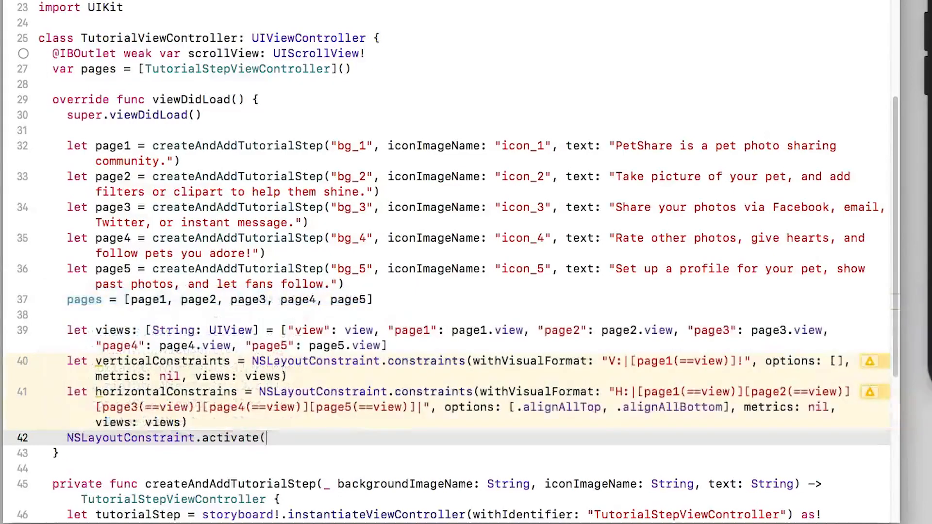
type("v")
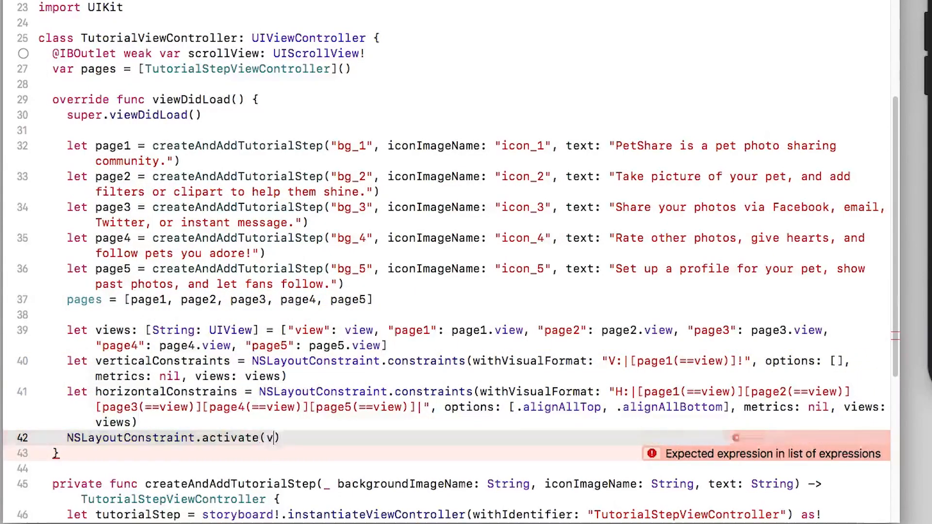
type("erticalConstraints + horizontalConstrains")
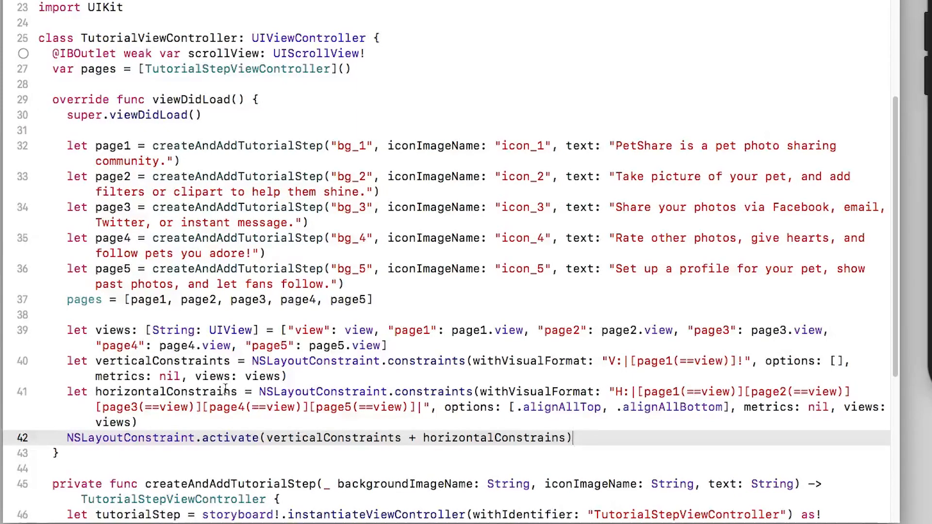
type("t")
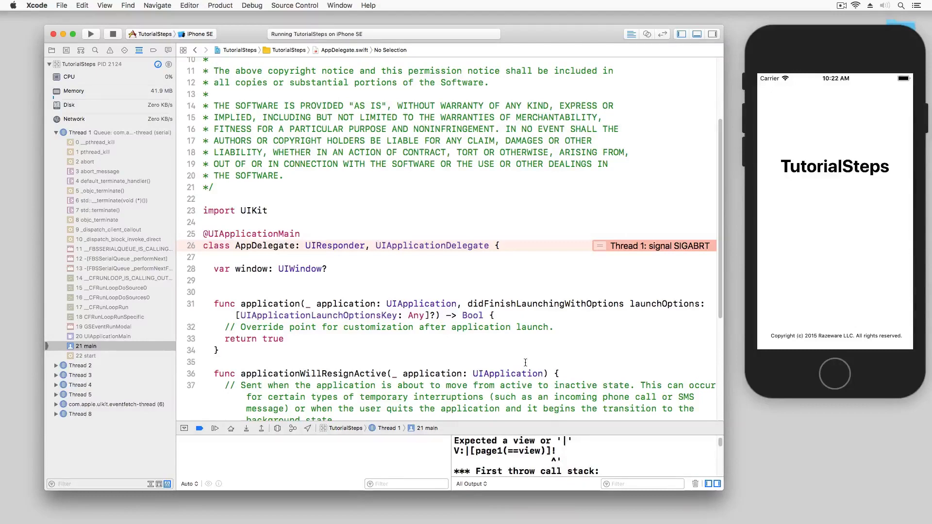
Stop the crashed run and reopen TutorialViewController.swift in the navigator.
left_click(112, 34)
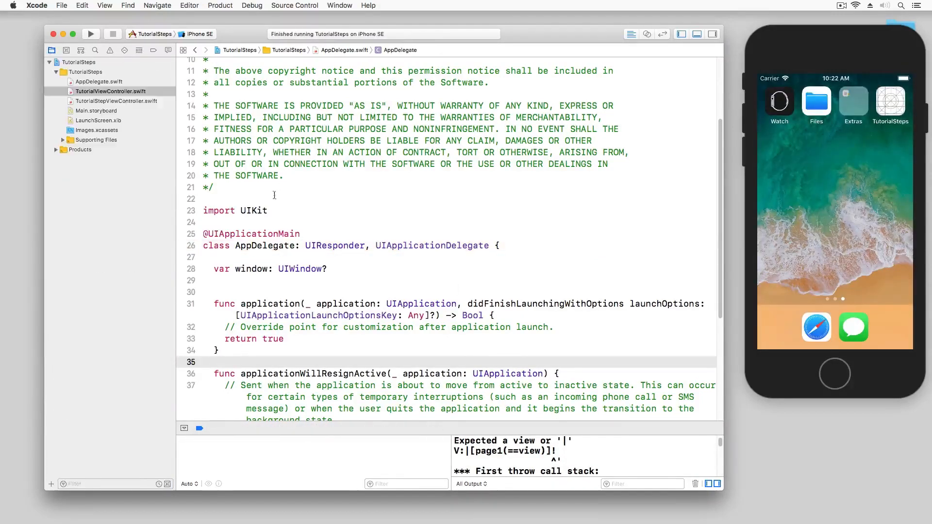
left_click(99, 82)
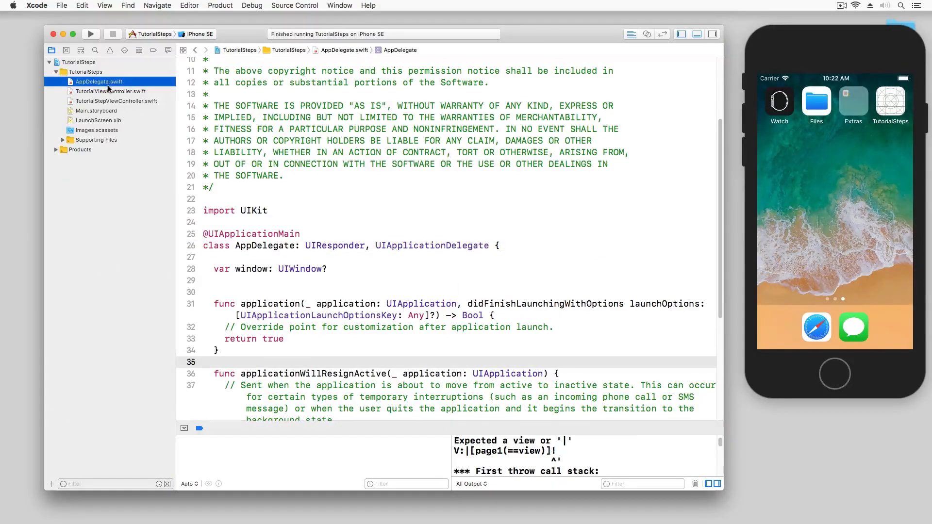
left_click(111, 91)
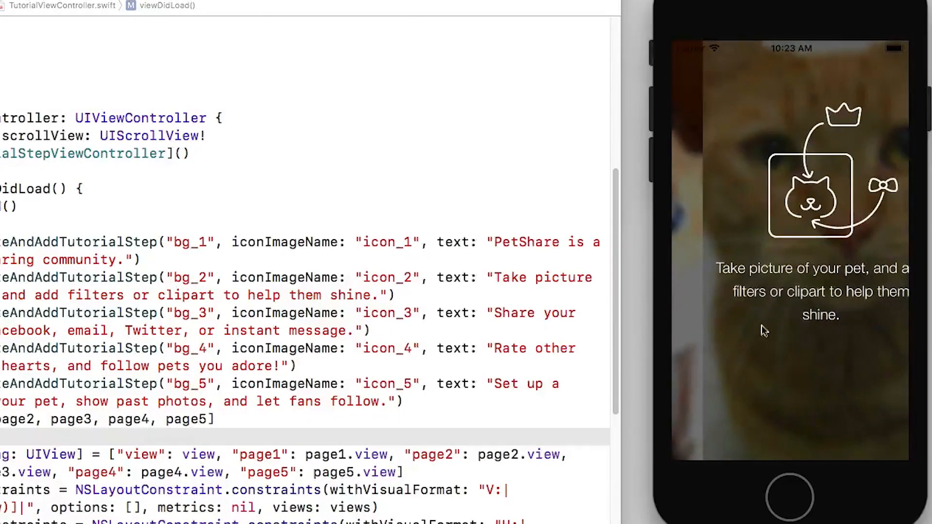
Swipe across the tutorial pages in the simulator to see them slide without snapping.
scroll("left", 3)
type("scrollView.isPagingEnabled")
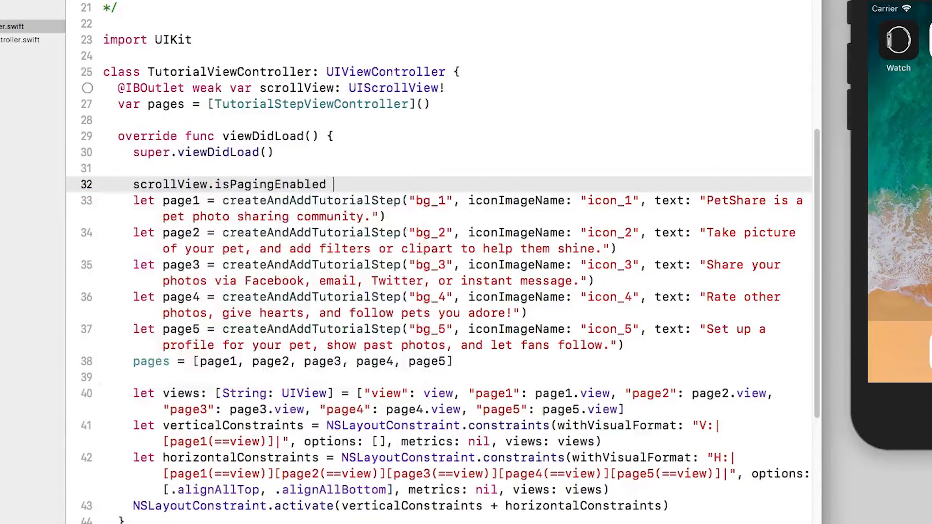
Complete scrollView.isPagingEnabled = true so the app snaps to whole tutorial pages.
type("= true")
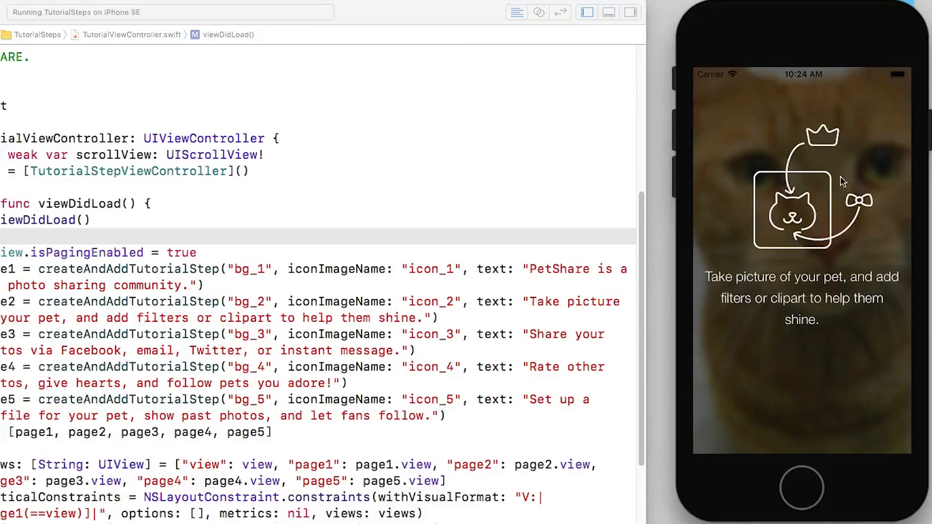
mouse_move(822, 191)
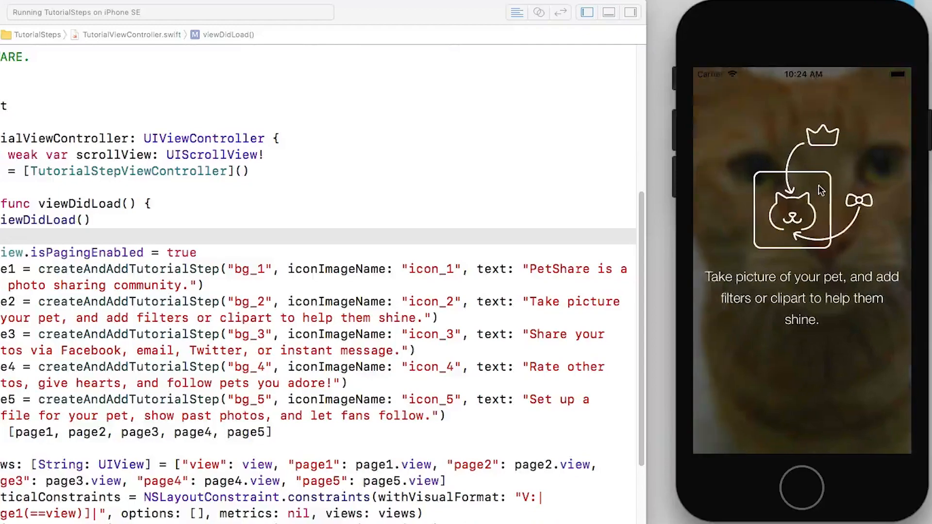